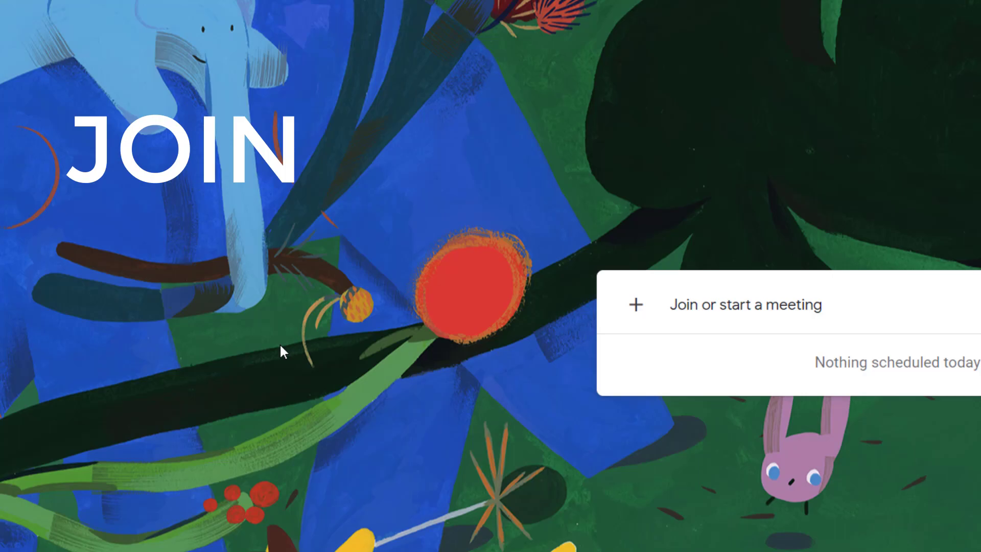
# - Start 'Join or start a meeting' from the Meet home page to get the code/nickname prompt
pyautogui.click(745, 304)
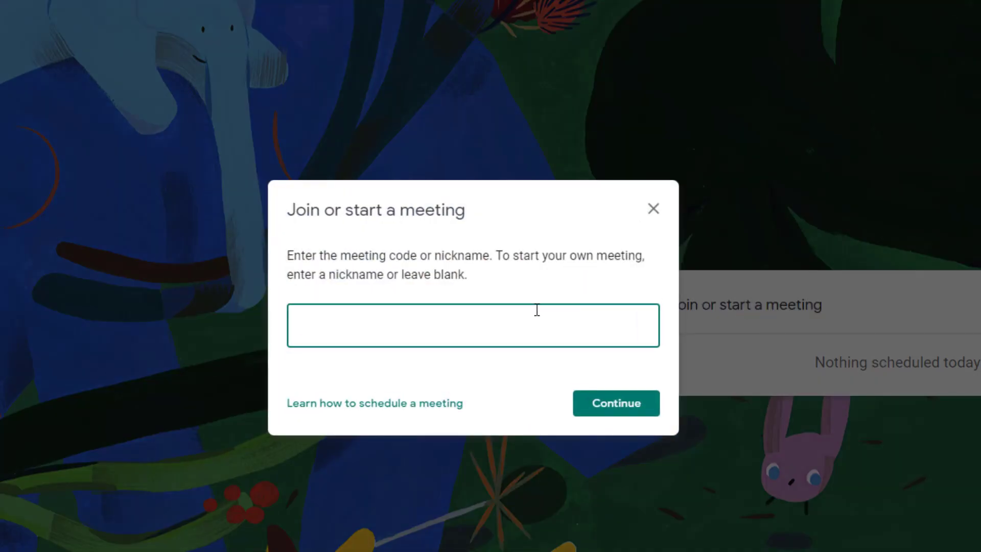